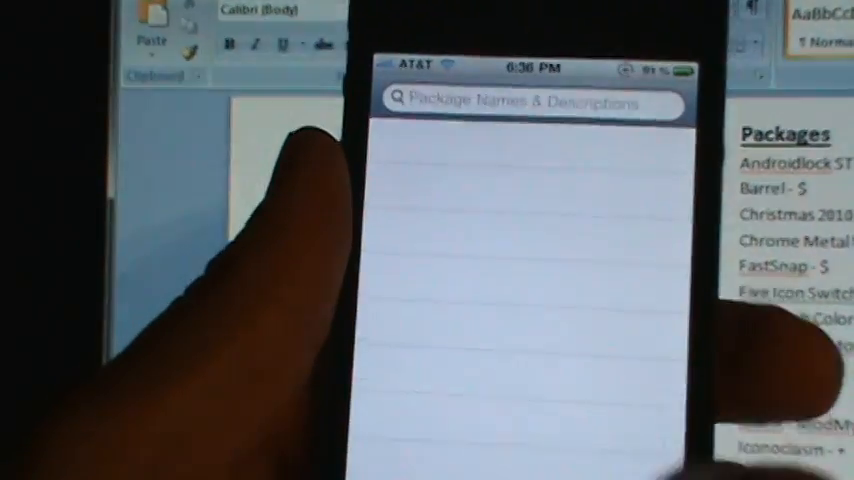
# Search Cydia for Infinidock by entering 'fin' in the Search field
pyautogui.click(530, 100)
pyautogui.write('in')
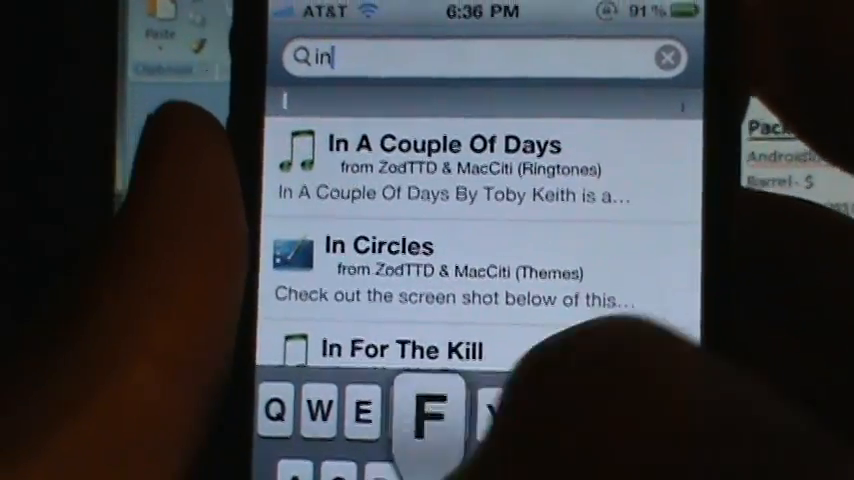
pyautogui.write('fin')
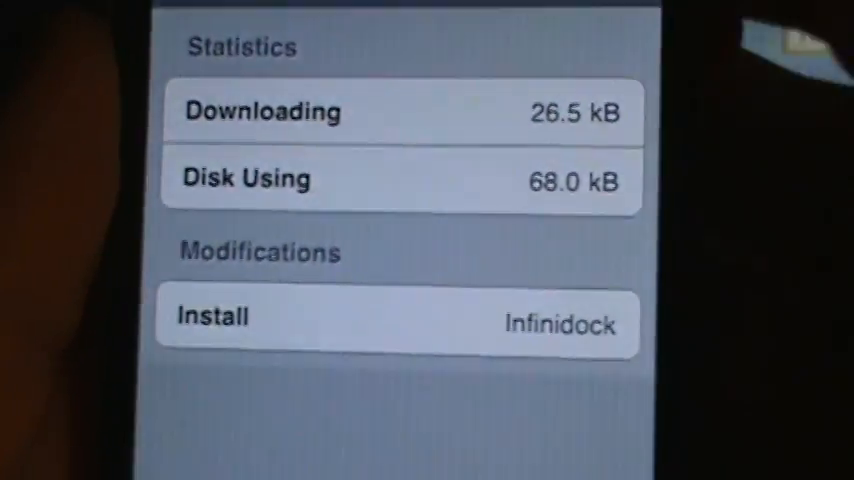
# Confirm the Infinidock install and return to the home screen when it finishes
pyautogui.click(400, 324)
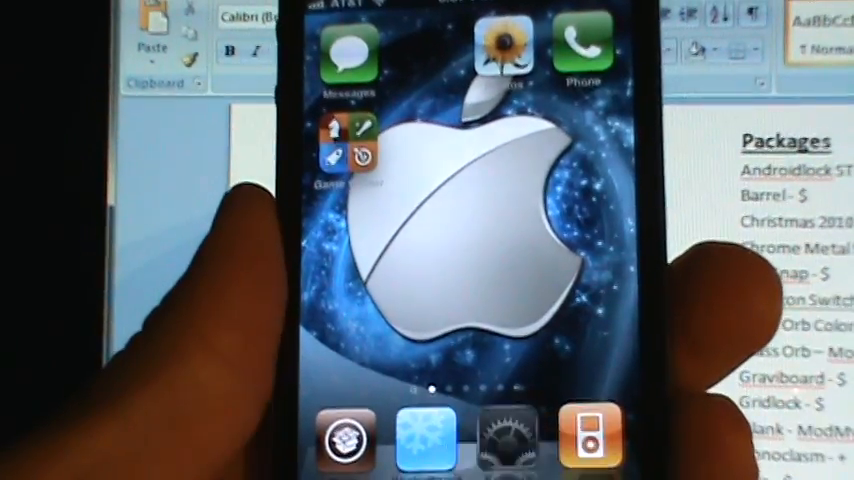
# Go to the Infinidock page in iOS Settings showing Icons per Page and scrolling options
pyautogui.click(506, 440)
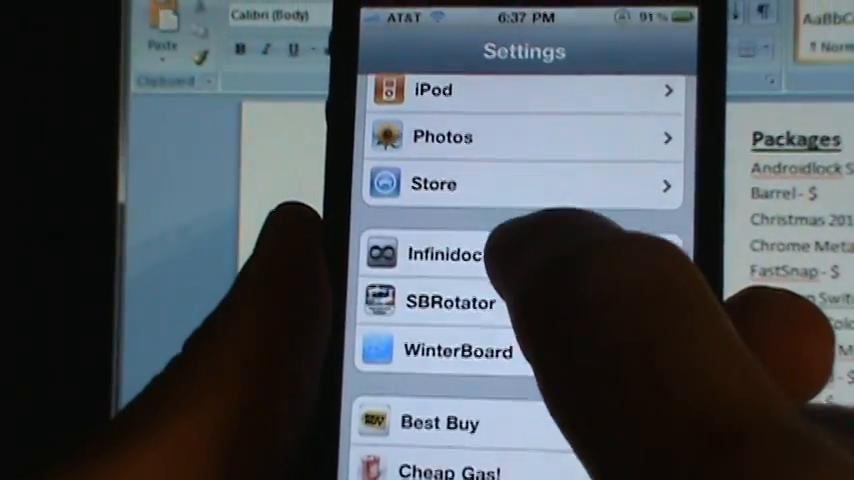
pyautogui.click(444, 252)
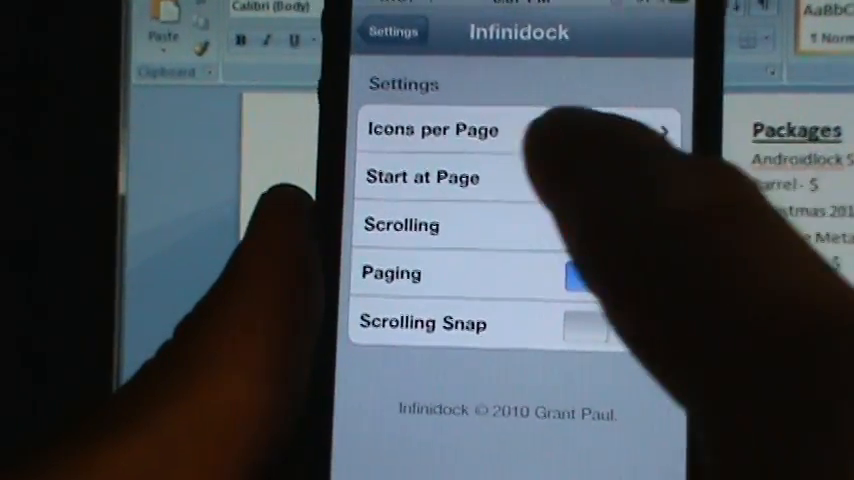